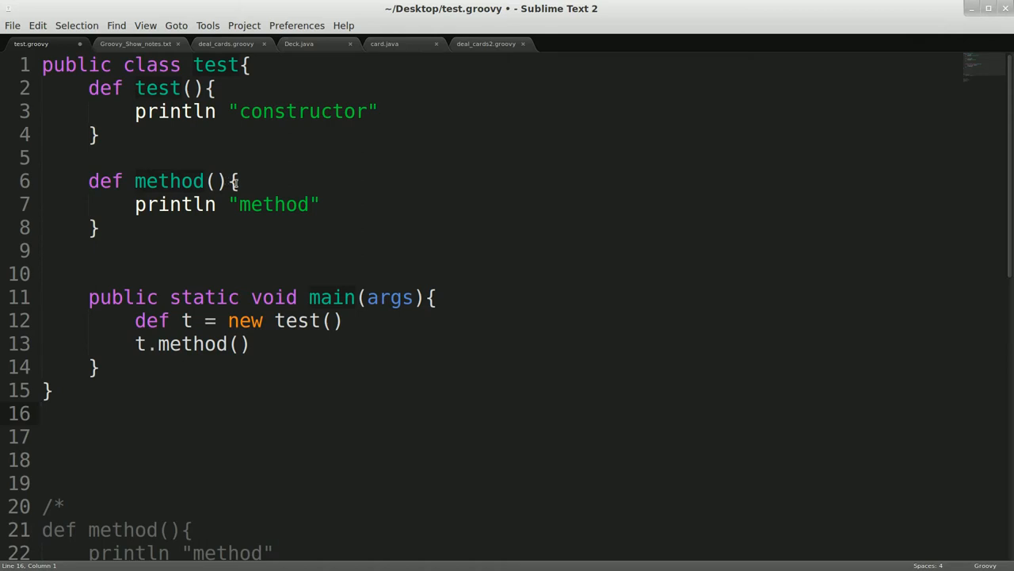
{"action": "mouse_move", "coordinate": [256, 157]}
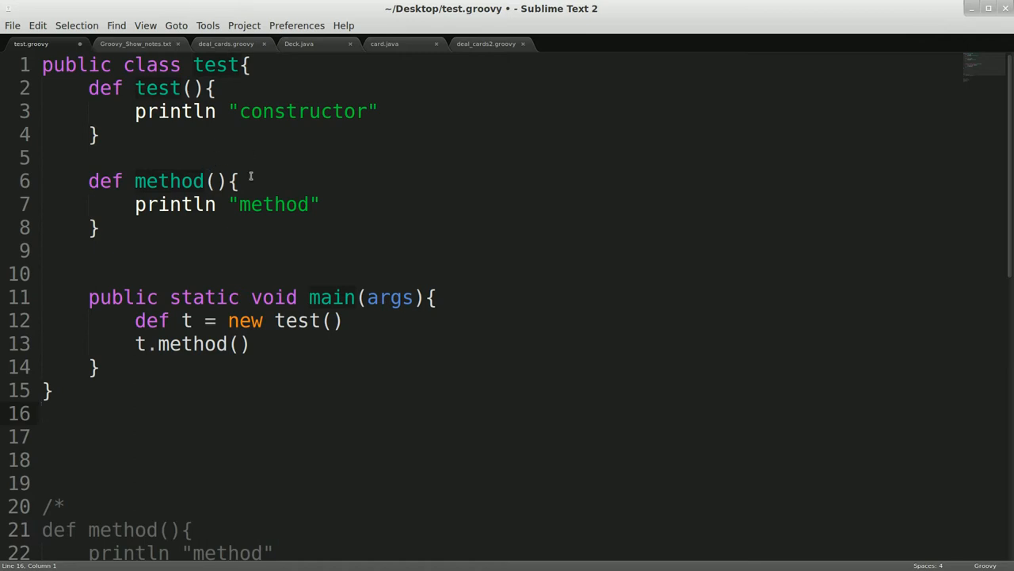
Save test.groovy and build it, printing 'constructor' then 'method'.
{"action": "key", "text": "ctrl+b"}
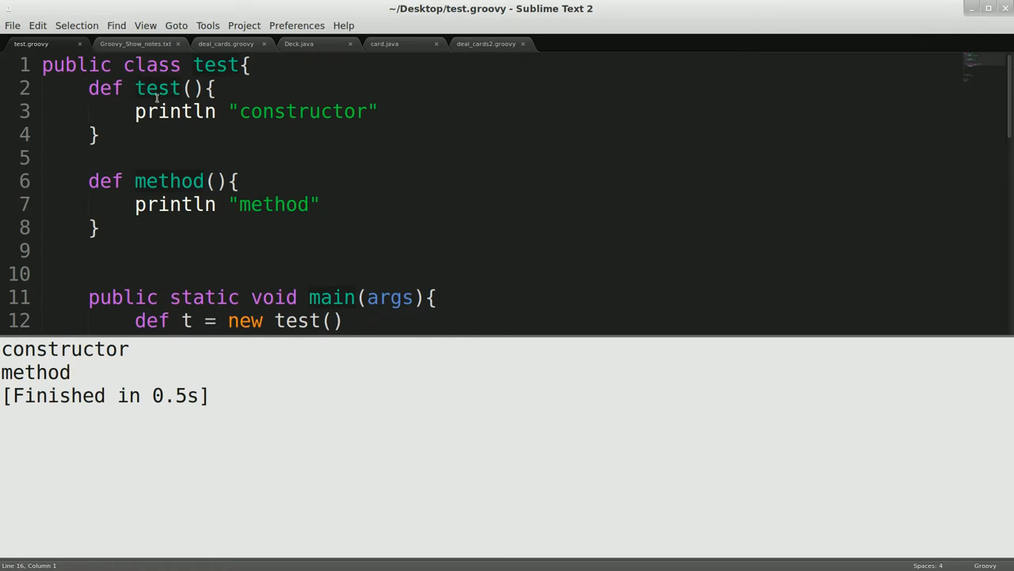
{"action": "mouse_move", "coordinate": [294, 205]}
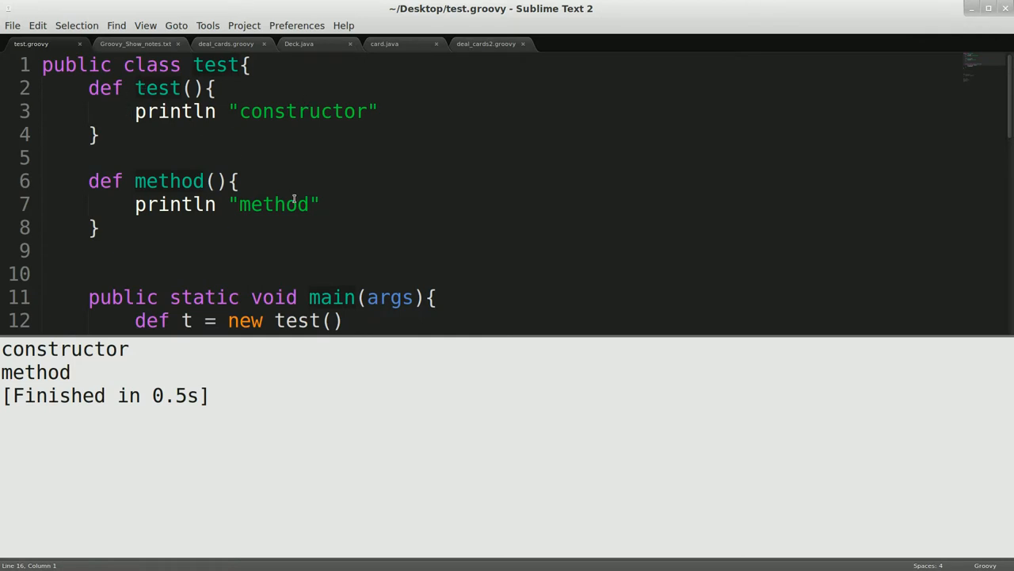
{"action": "mouse_move", "coordinate": [216, 134]}
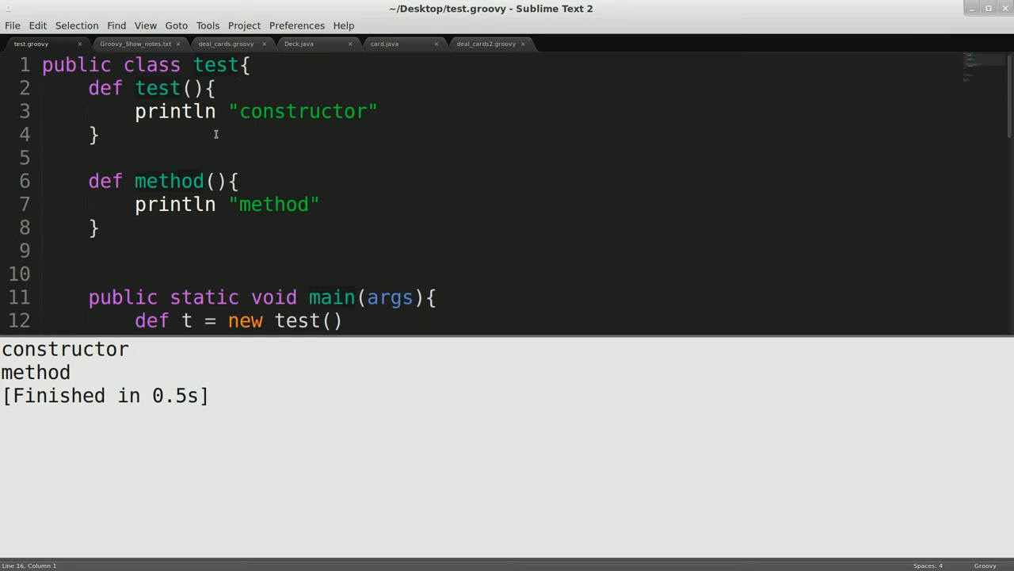
{"action": "mouse_move", "coordinate": [277, 196]}
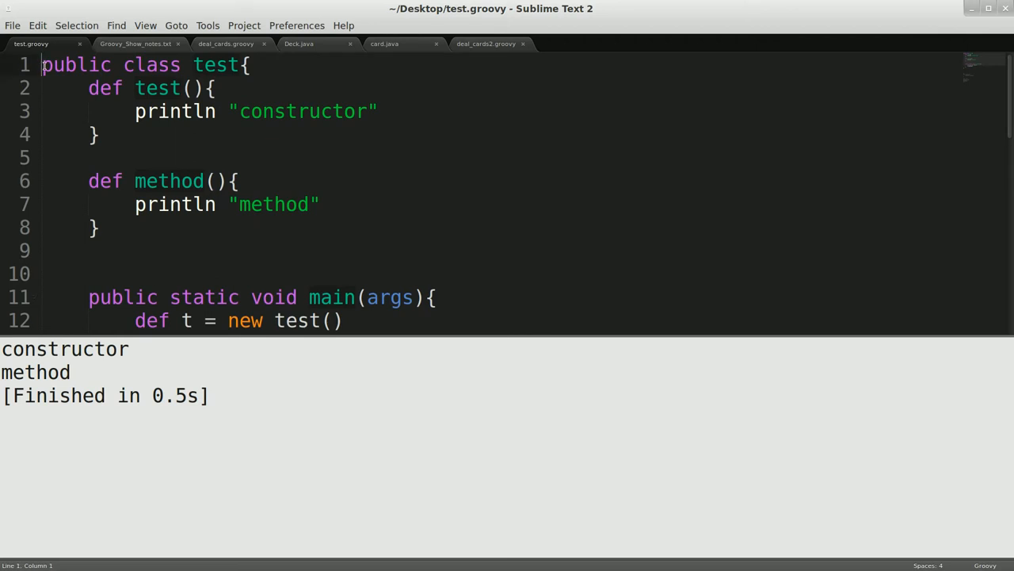
Wrap the test class in /* */ and reach the comment around the script code.
{"action": "type", "text": "/*"}
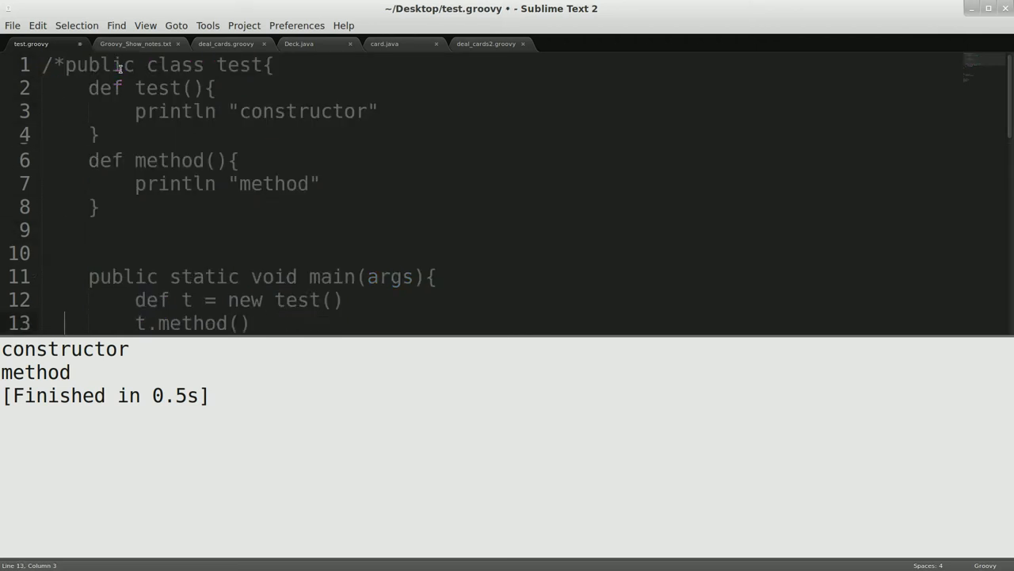
{"action": "scroll", "scroll_direction": "down", "scroll_amount": 3}
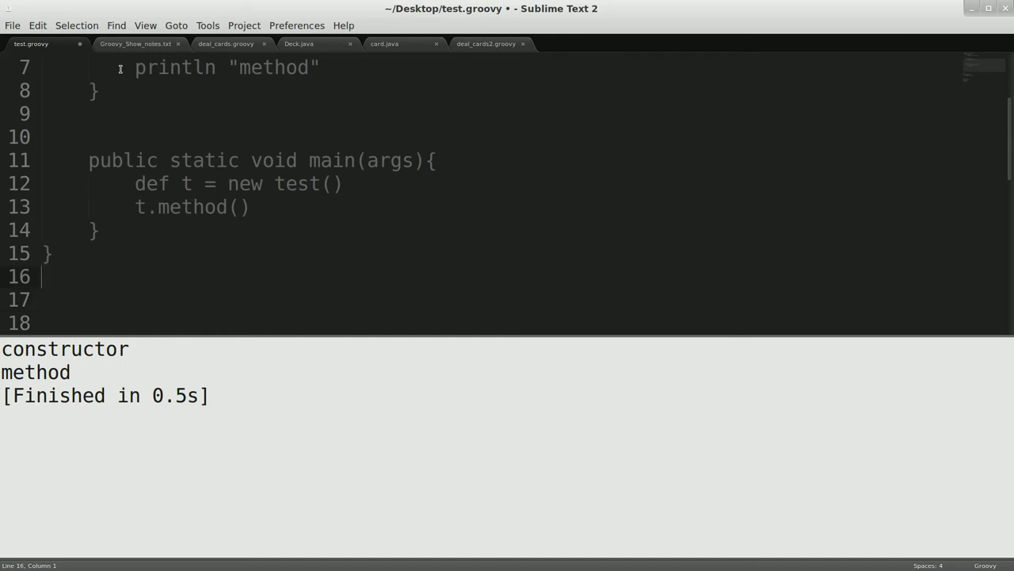
{"action": "type", "text": "*/"}
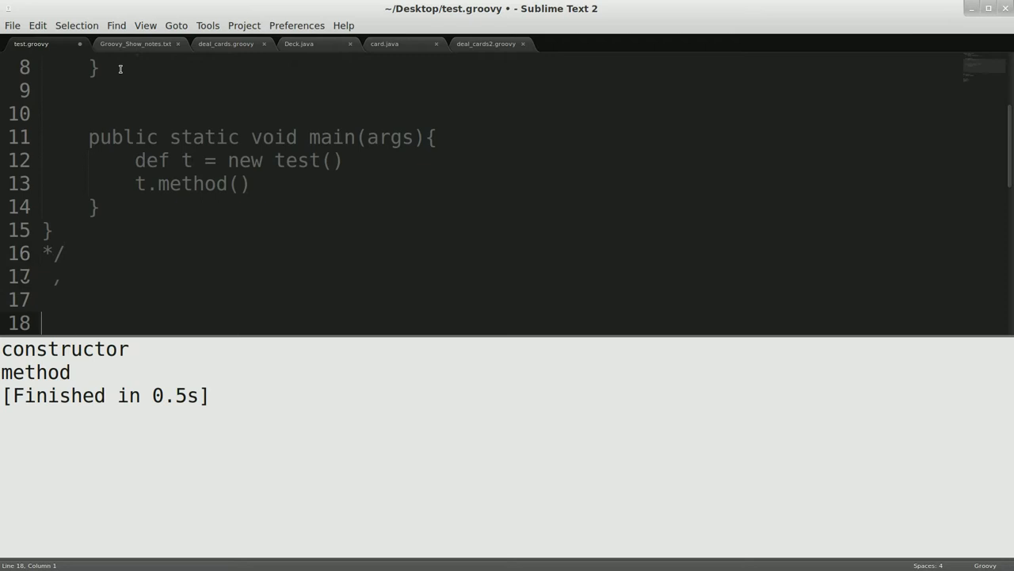
{"action": "scroll", "scroll_direction": "down", "scroll_amount": 3}
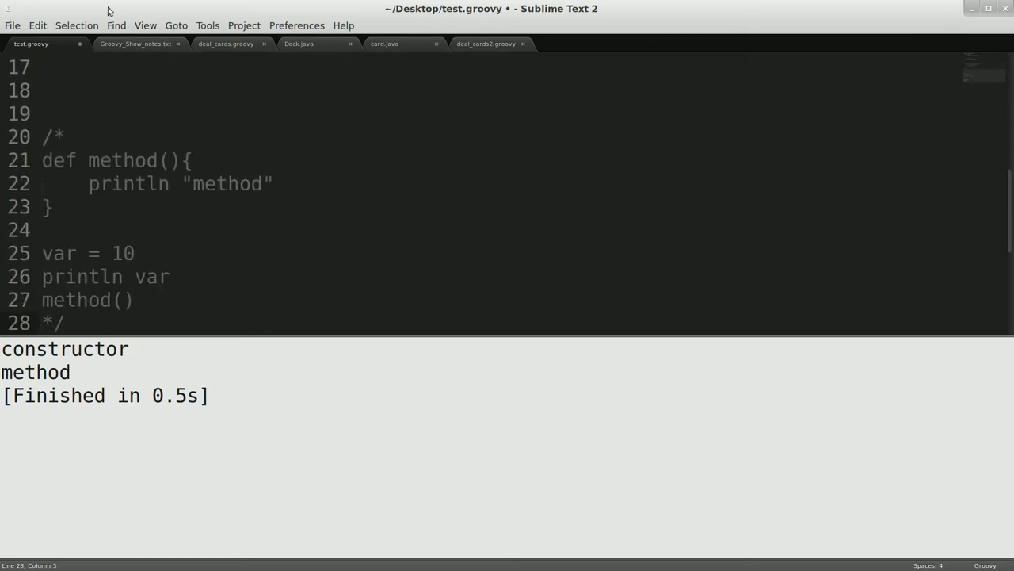
{"action": "left_click", "coordinate": [66, 136]}
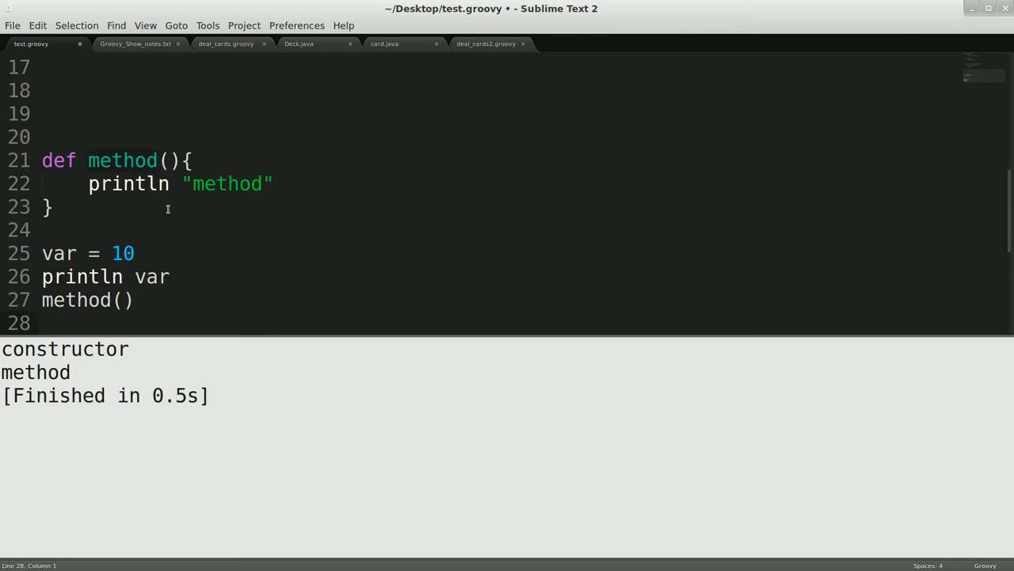
{"action": "mouse_move", "coordinate": [180, 183]}
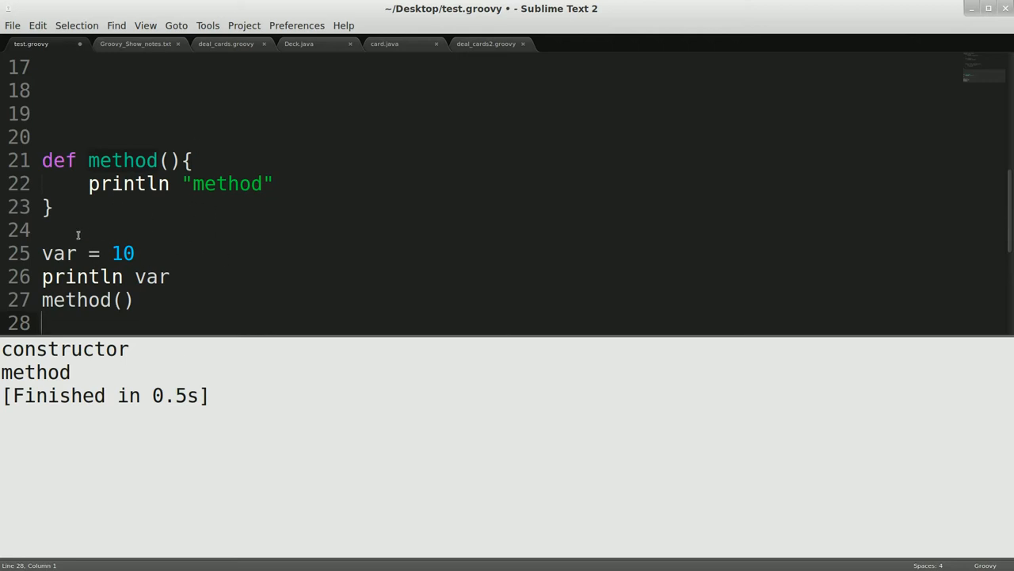
{"action": "mouse_move", "coordinate": [155, 234]}
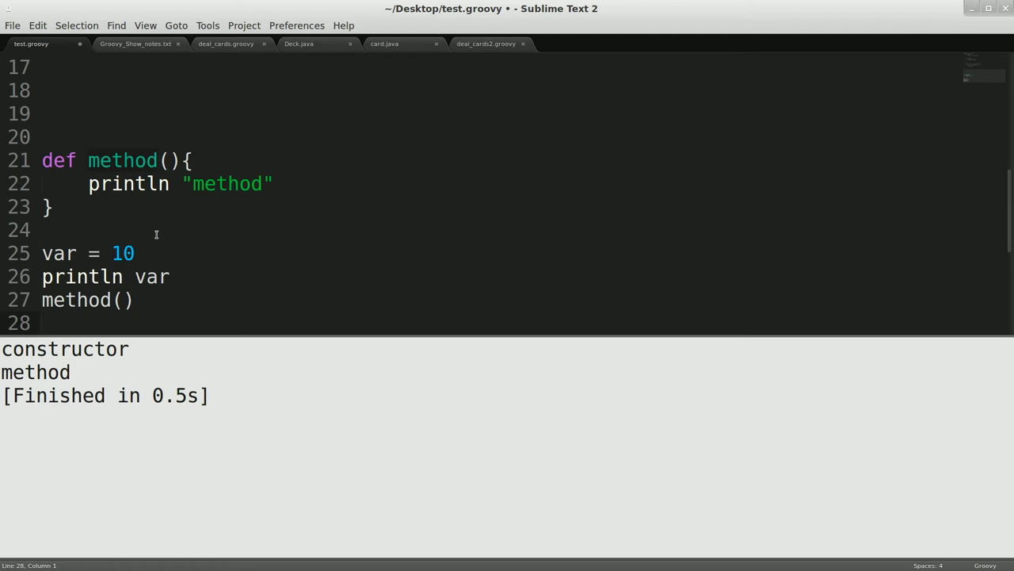
{"action": "mouse_move", "coordinate": [205, 265]}
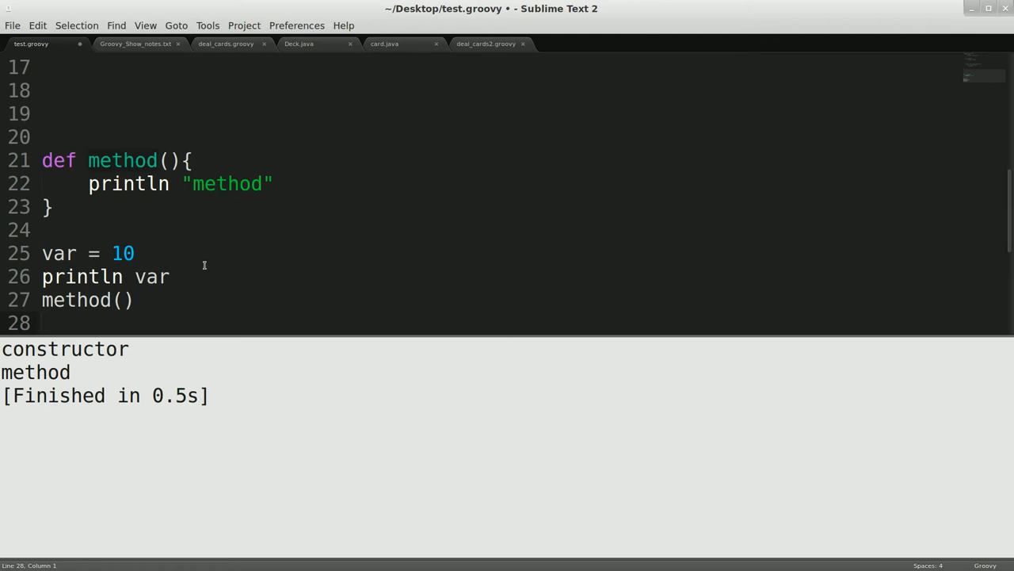
{"action": "mouse_move", "coordinate": [166, 242]}
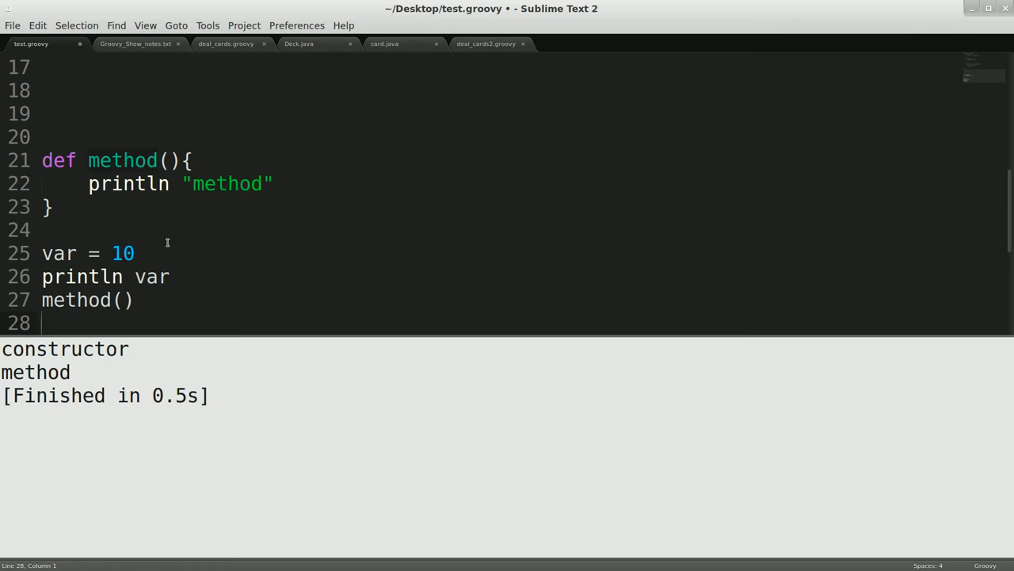
{"action": "mouse_move", "coordinate": [227, 244]}
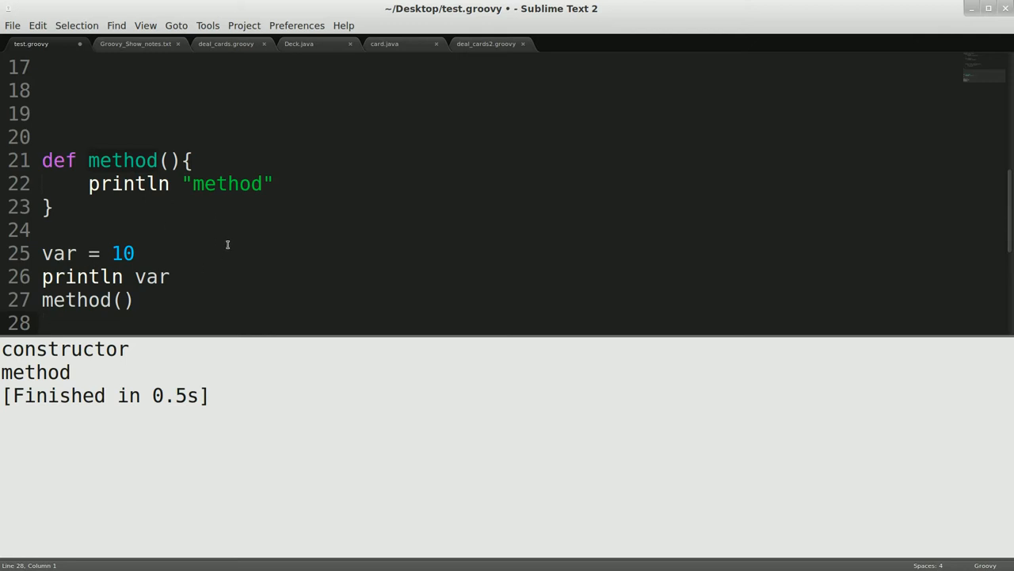
{"action": "mouse_move", "coordinate": [141, 279]}
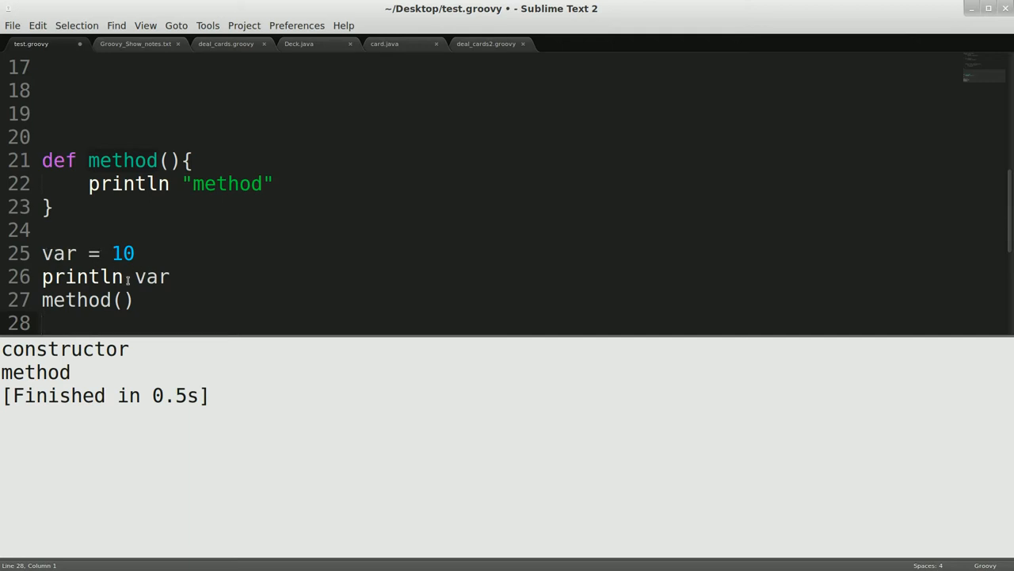
Review the script code from method body to call, then run it, printing 10 and method.
{"action": "left_click_drag", "start_coordinate": [80, 183], "coordinate": [133, 300]}
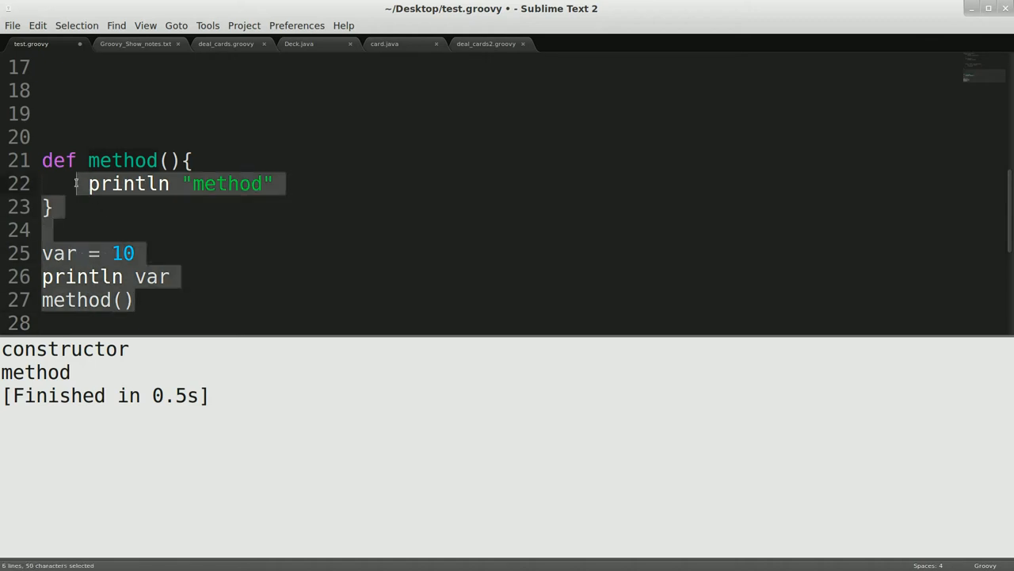
{"action": "left_click", "coordinate": [102, 276]}
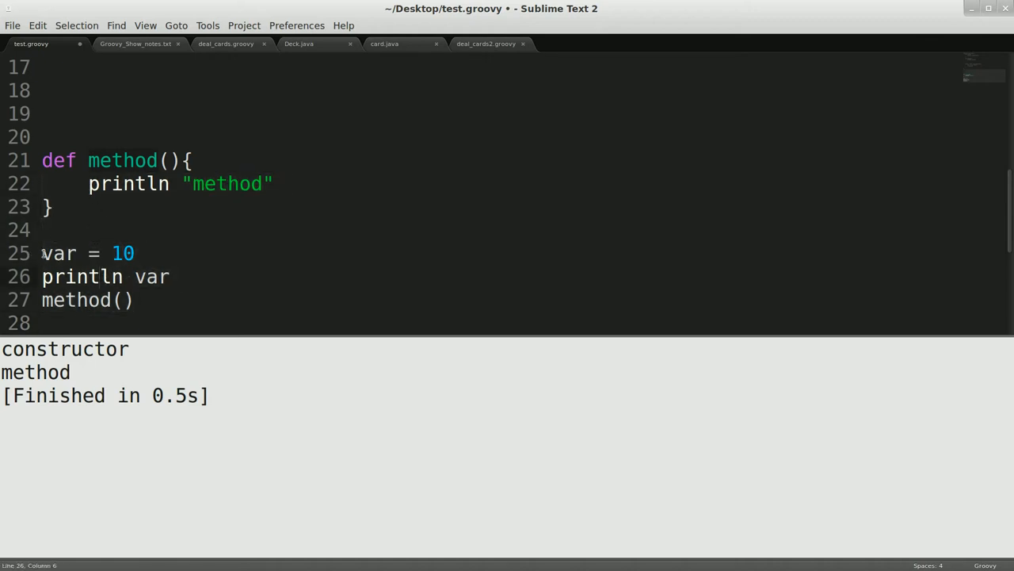
{"action": "type", "text": "de"}
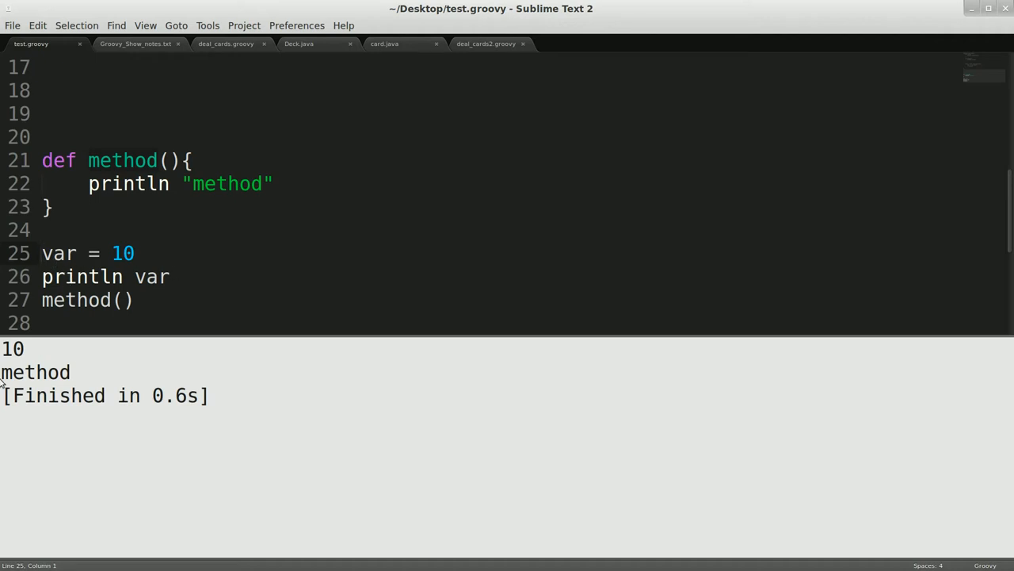
Remove 'def' from the var = 10 declaration, then retype 'def' in front of var.
{"action": "double_click", "coordinate": [12, 348]}
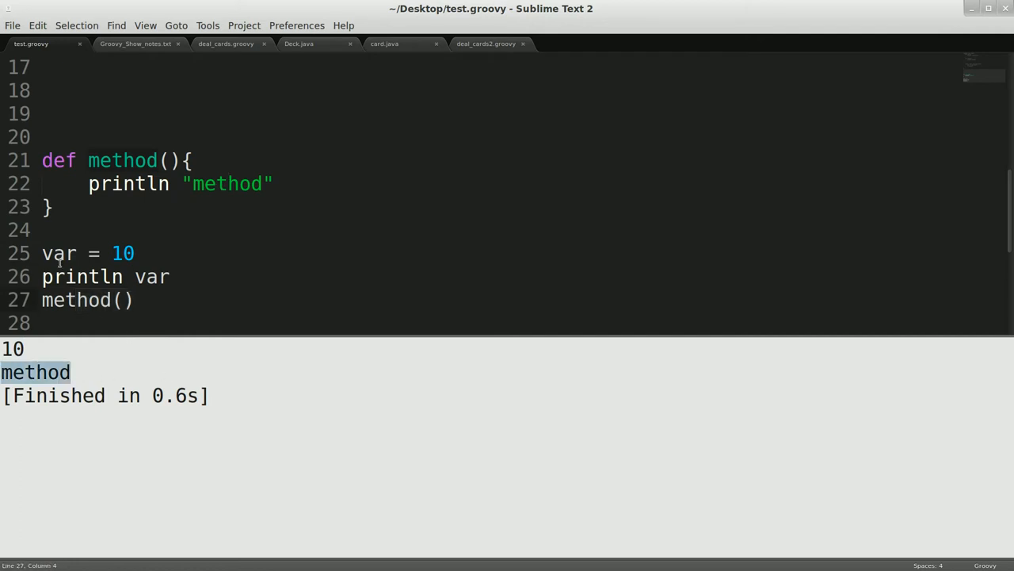
{"action": "left_click", "coordinate": [108, 253]}
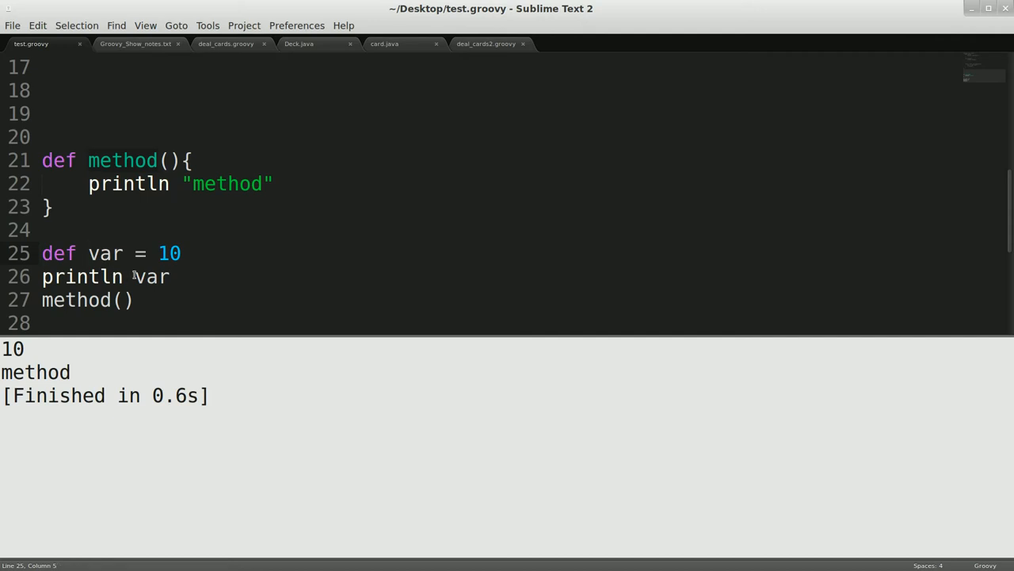
{"action": "key", "text": "BackSpace"}
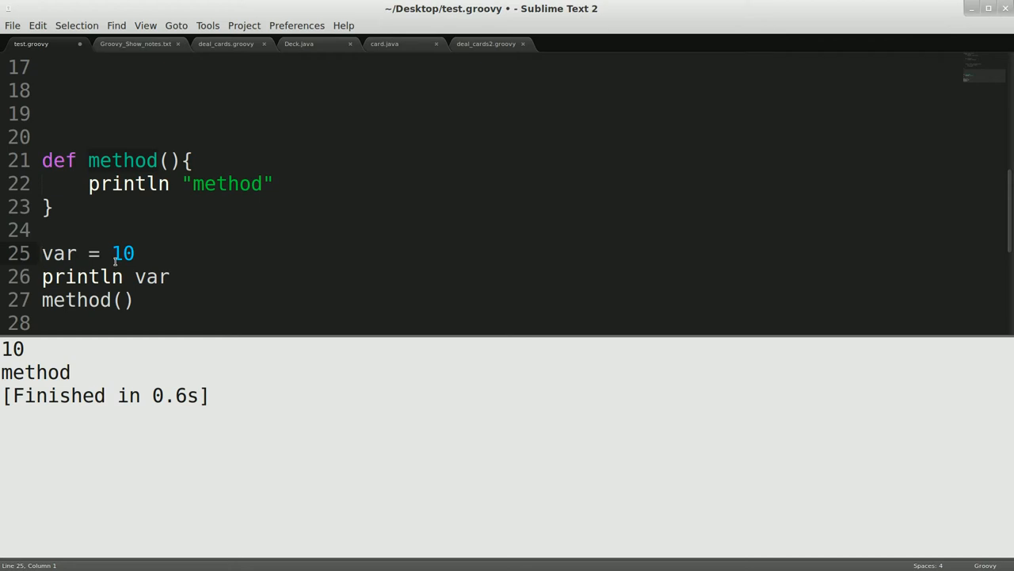
{"action": "type", "text": "d"}
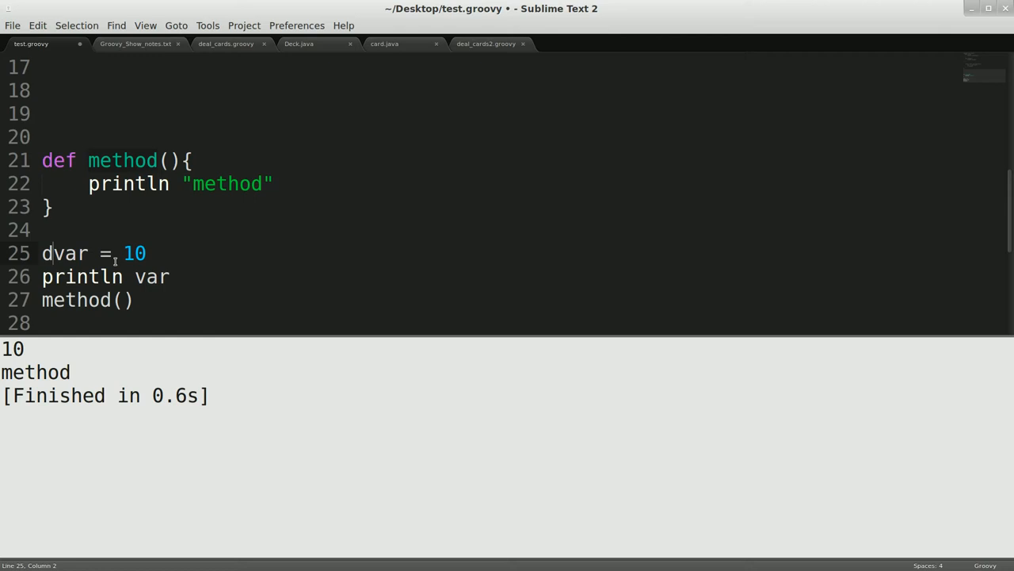
{"action": "type", "text": "ef"}
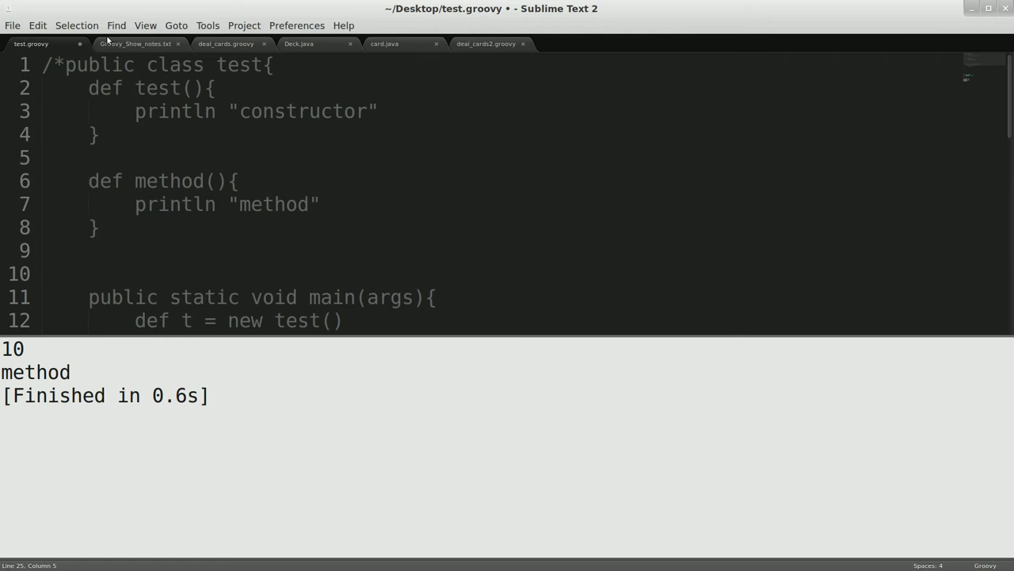
Add a 'def var' field at the top of the test class.
{"action": "scroll", "scroll_direction": "down", "scroll_amount": 3}
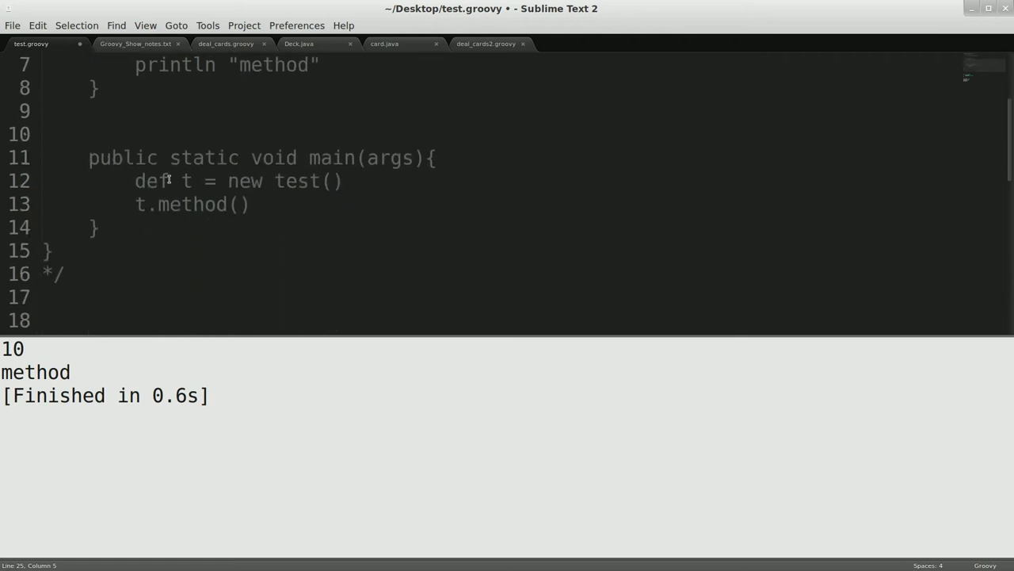
{"action": "double_click", "coordinate": [150, 181]}
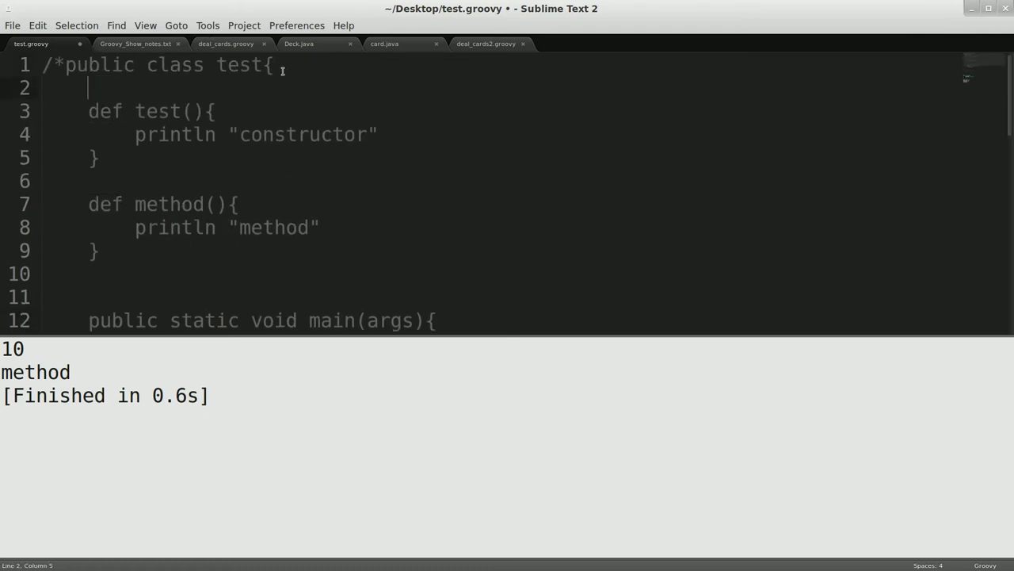
{"action": "type", "text": "def v"}
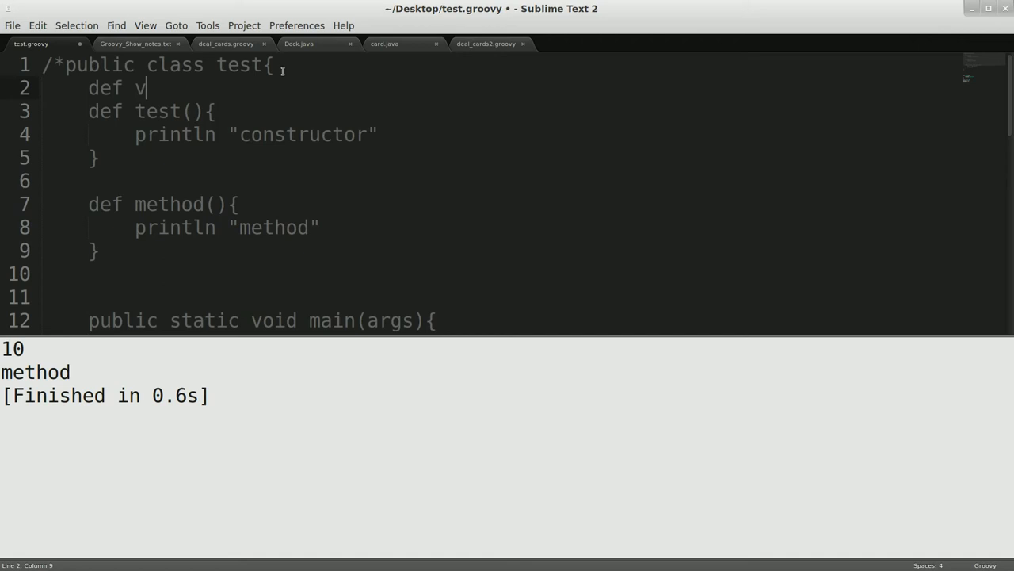
{"action": "type", "text": "ar"}
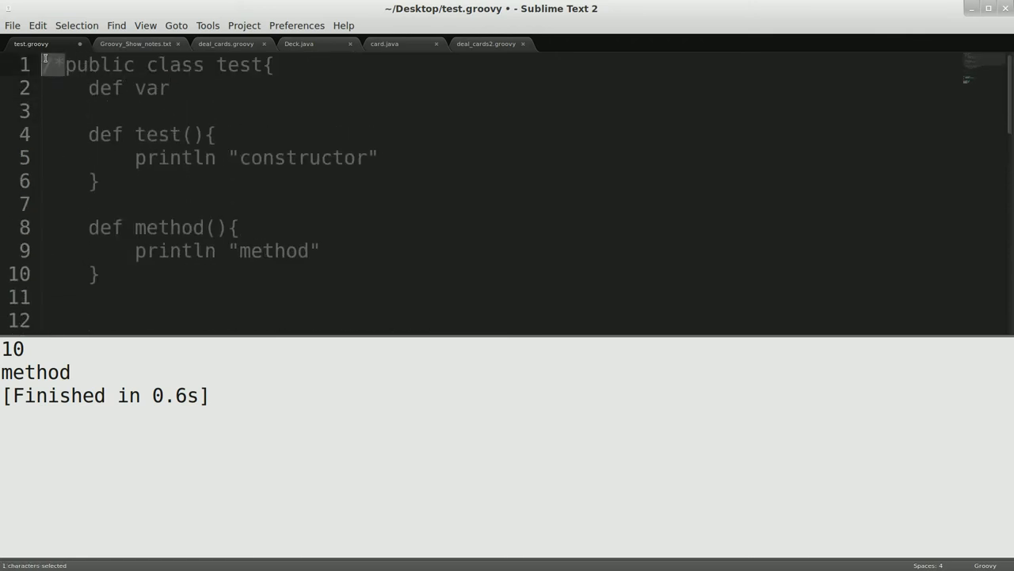
{"action": "scroll", "scroll_direction": "down", "scroll_amount": 3}
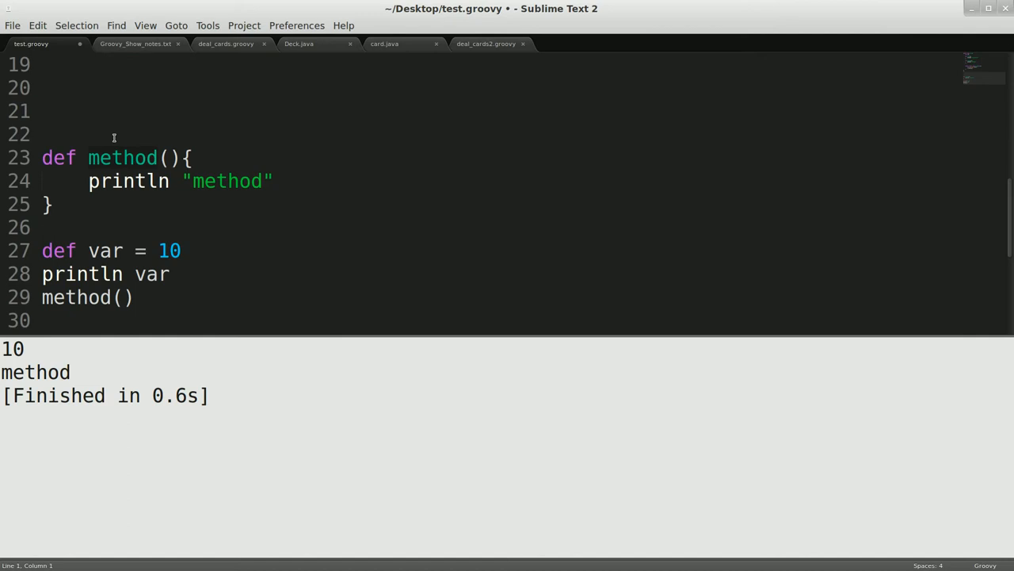
{"action": "mouse_move", "coordinate": [151, 157]}
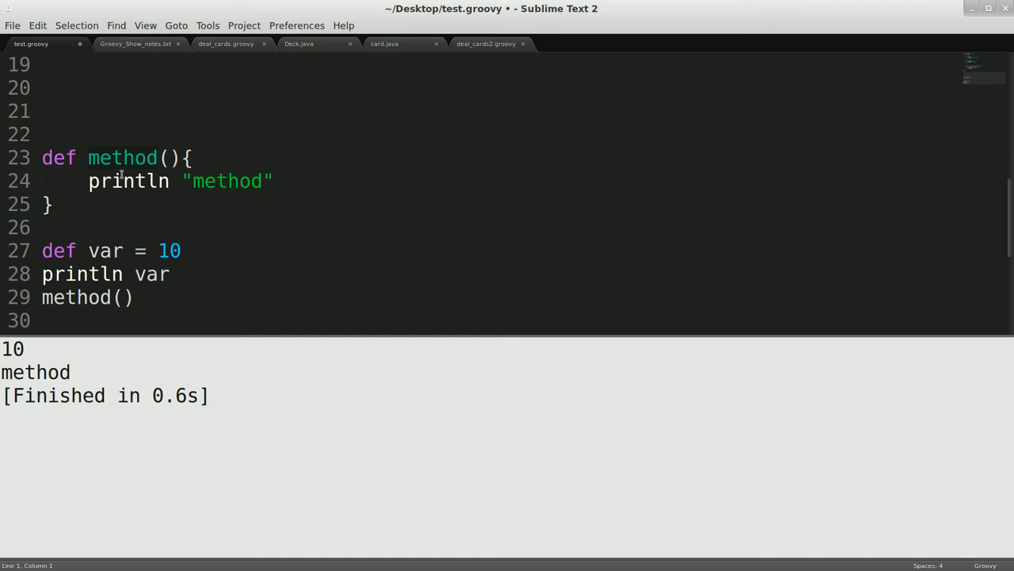
{"action": "mouse_move", "coordinate": [123, 180]}
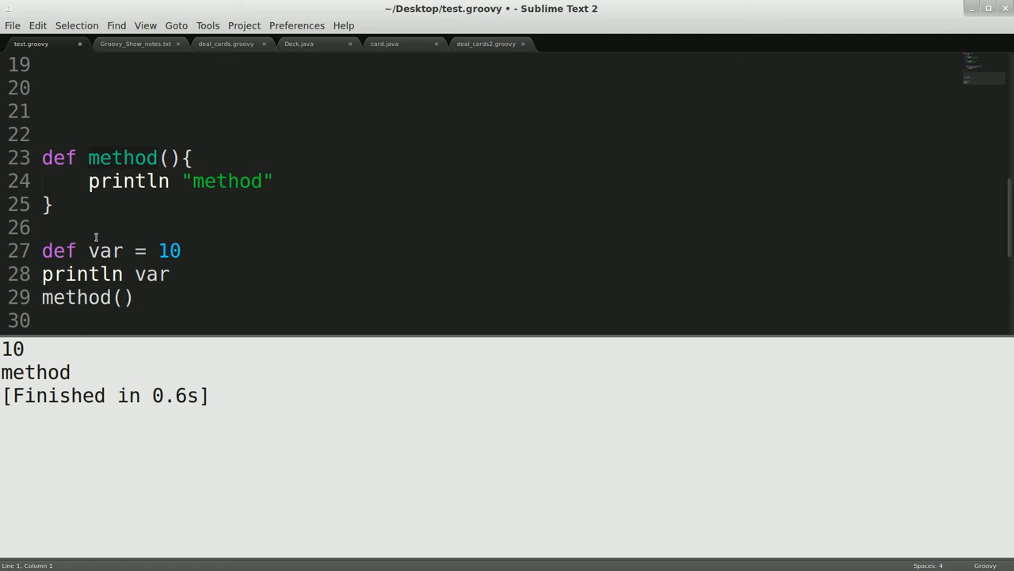
{"action": "mouse_move", "coordinate": [50, 228]}
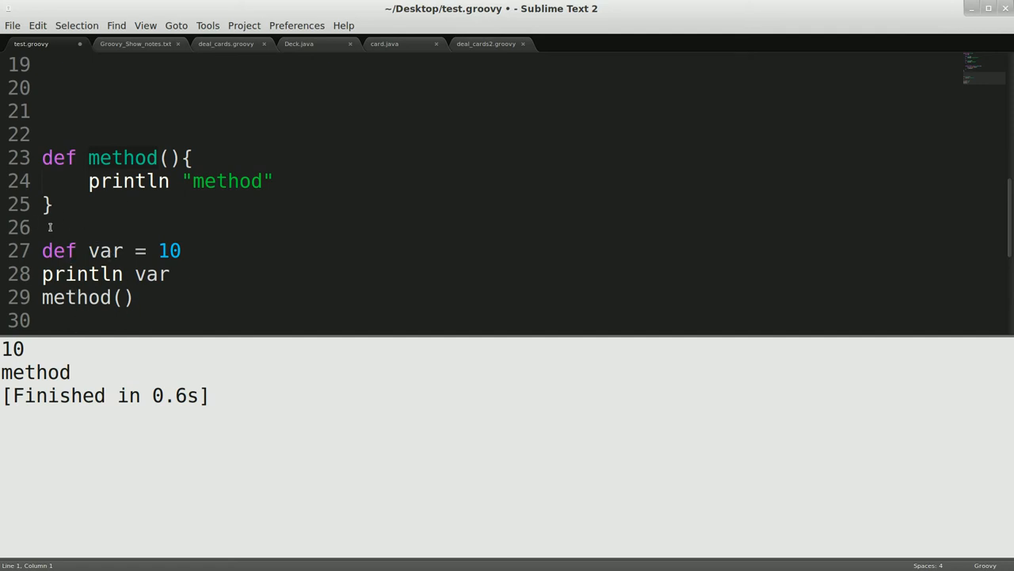
{"action": "mouse_move", "coordinate": [59, 273]}
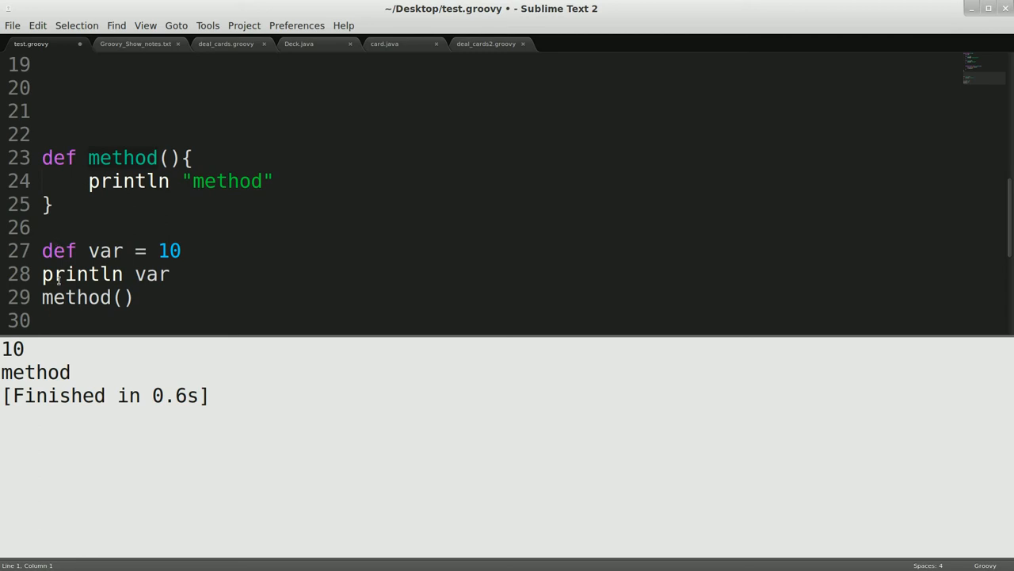
{"action": "mouse_move", "coordinate": [146, 227]}
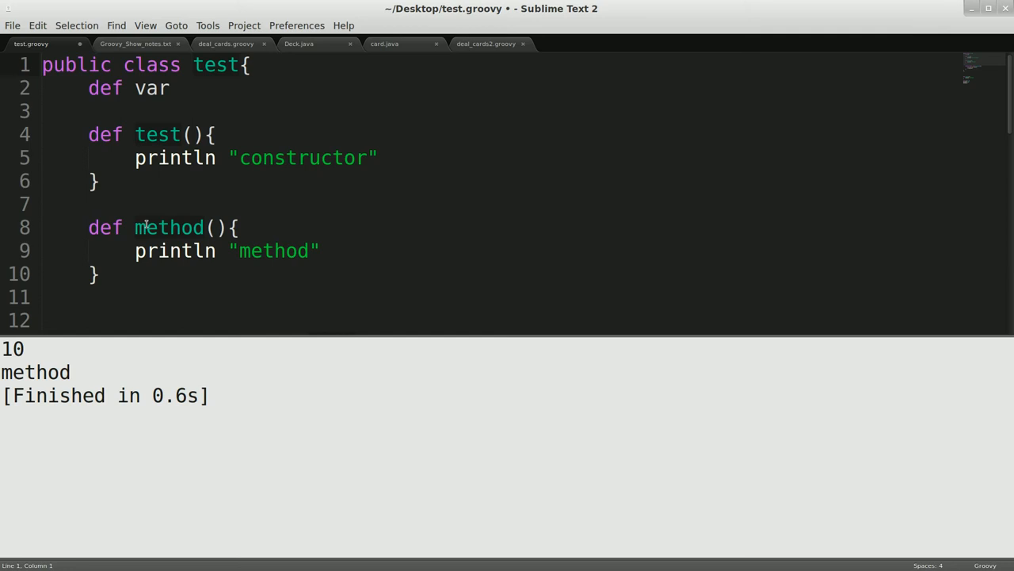
{"action": "scroll", "scroll_direction": "down", "scroll_amount": 3}
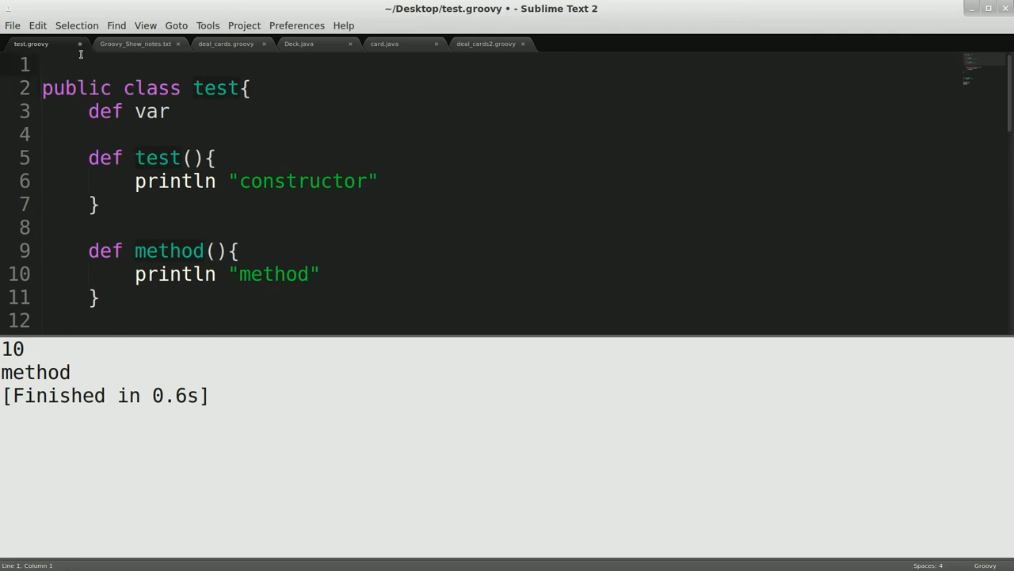
{"action": "type", "text": "@lo"}
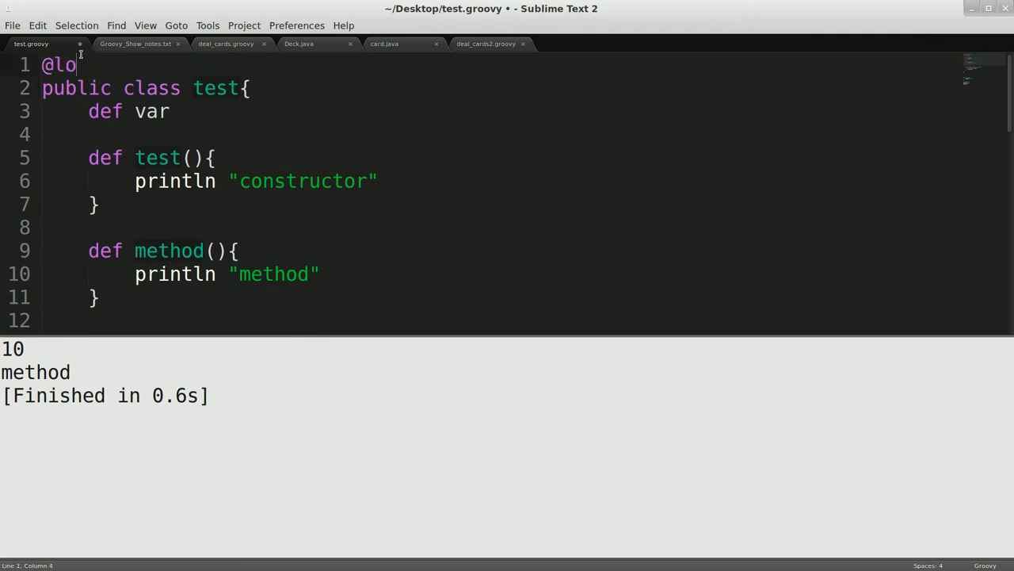
{"action": "type", "text": "g4j"}
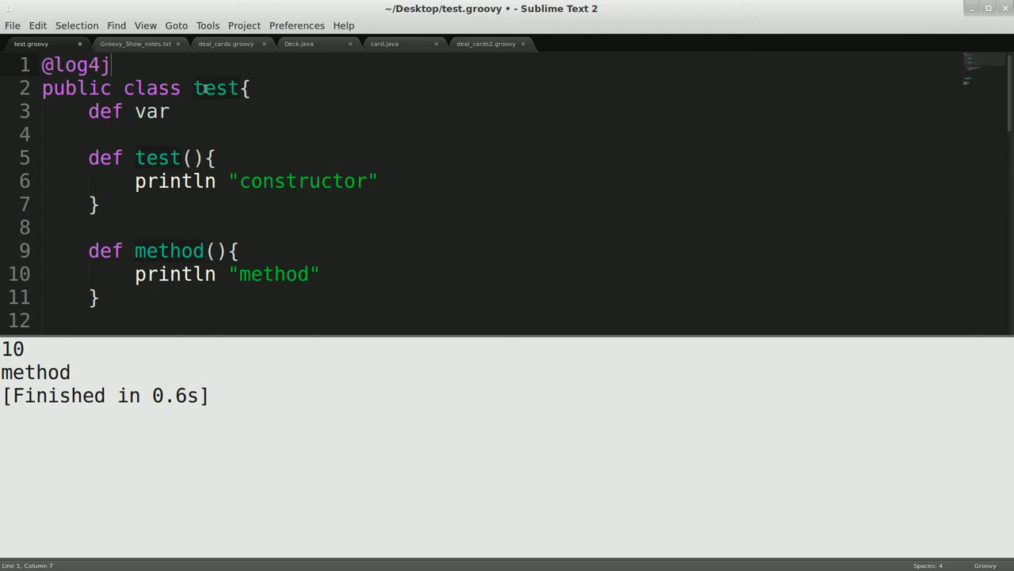
{"action": "scroll", "scroll_direction": "down", "scroll_amount": 3}
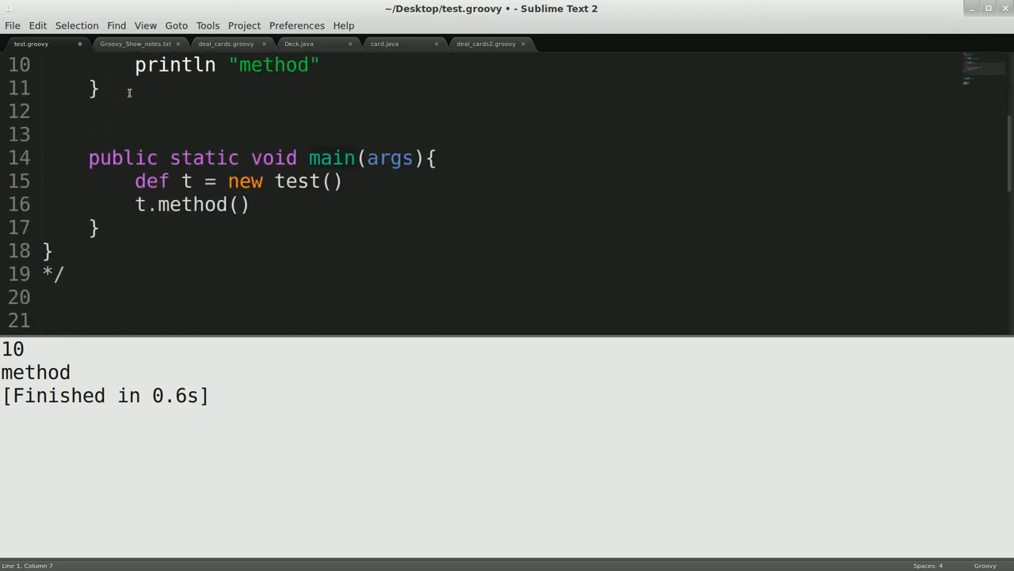
{"action": "scroll", "scroll_direction": "down", "scroll_amount": 3}
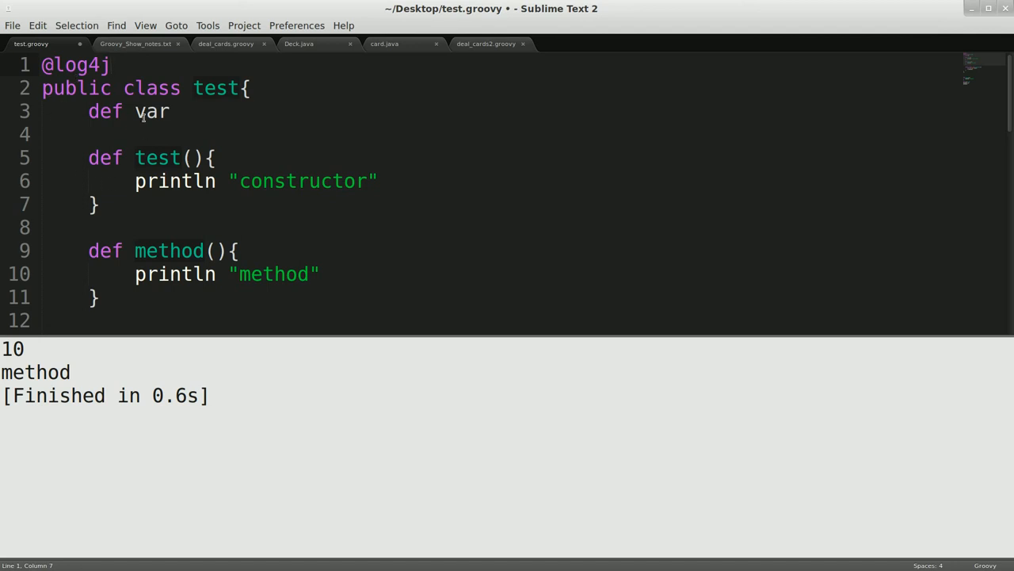
{"action": "key", "text": "backspace"}
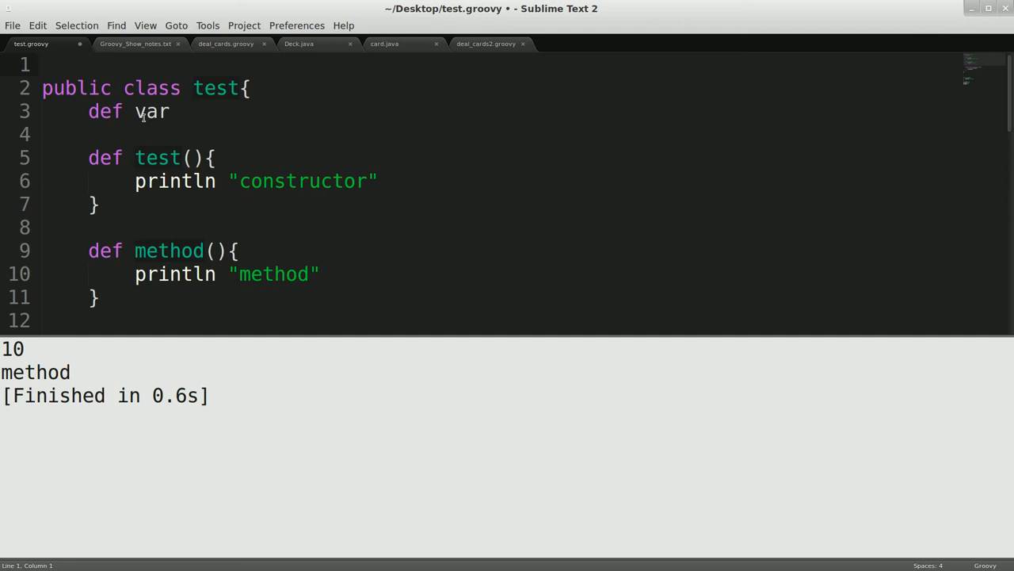
{"action": "left_click", "coordinate": [41, 64]}
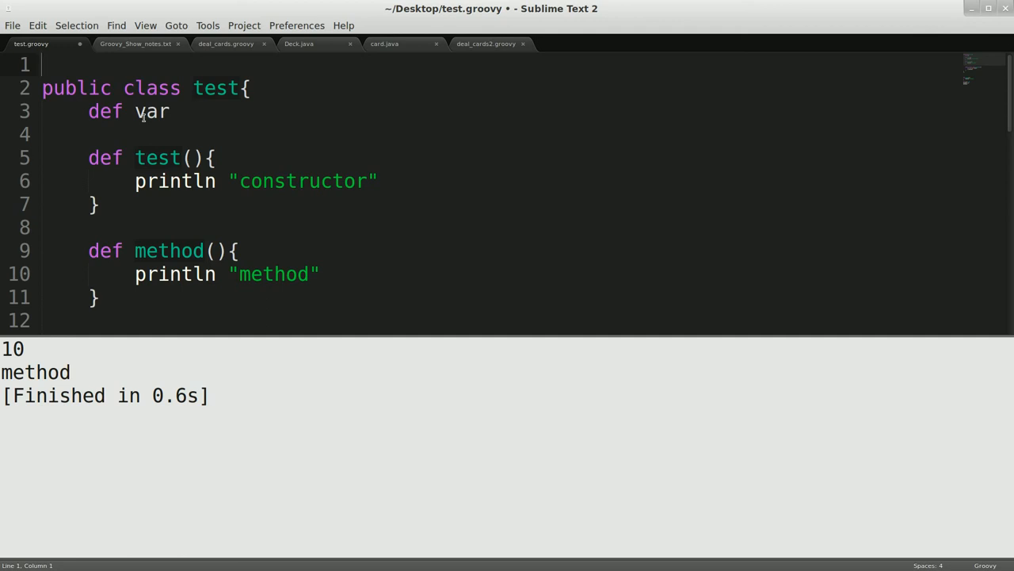